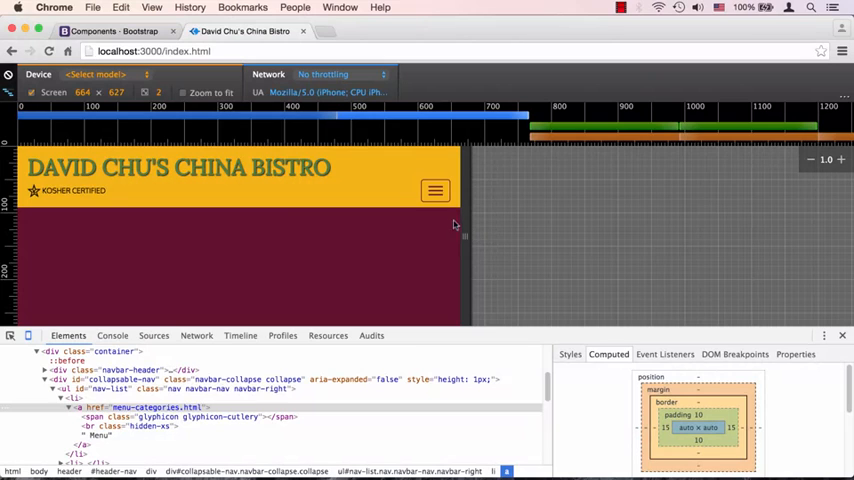
Step: Expand the collapsed phone-size navbar so the Menu, About and Awards links appear
left_click(436, 192)
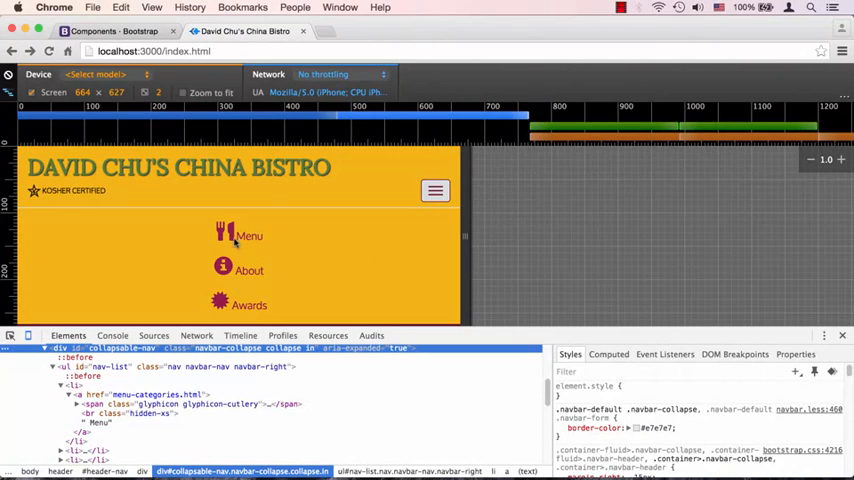
Step: Inspect the Menu link and view its cutlery glyphicon span's style rules in DevTools
right_click(248, 240)
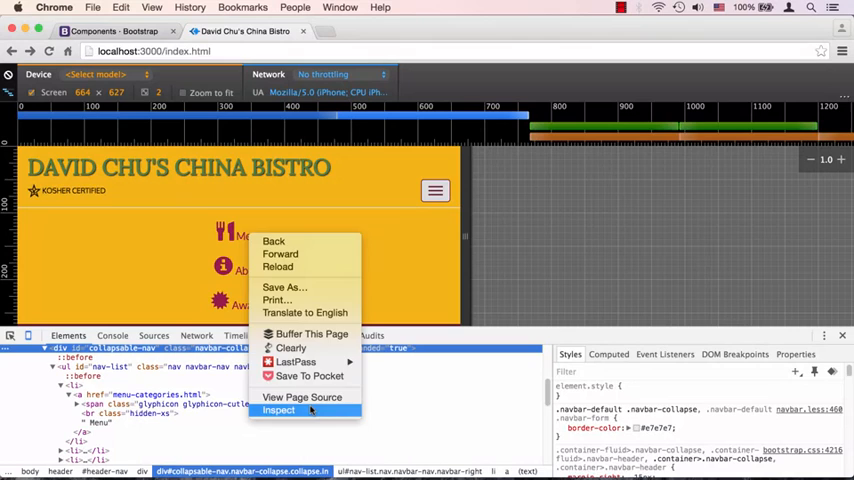
left_click(278, 410)
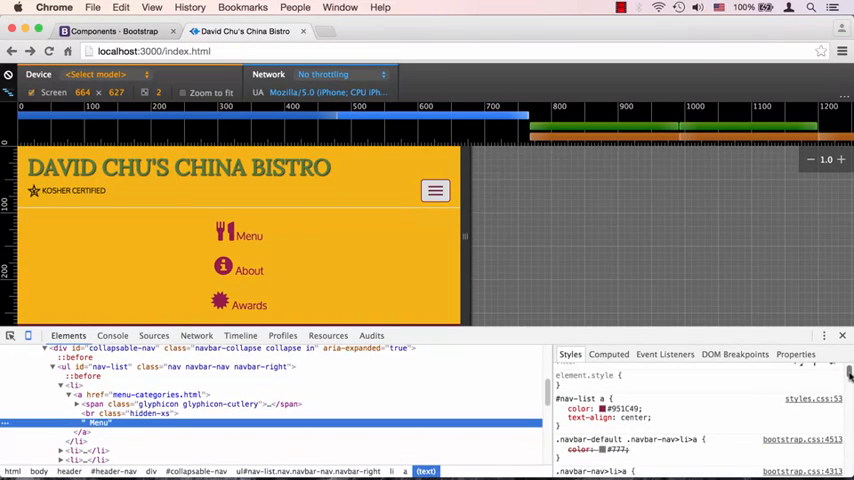
scroll("down", 3)
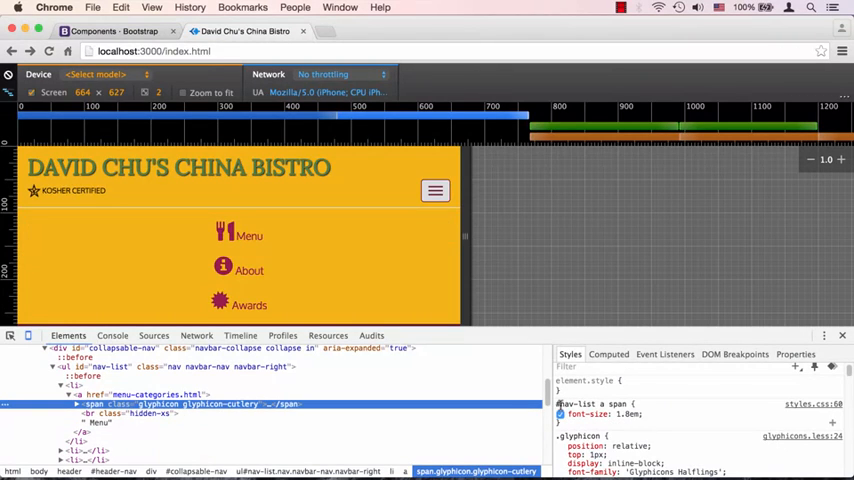
Step: Leave DevTools and bring up styles.css in Sublime Text at the small-devices media query
left_click(560, 412)
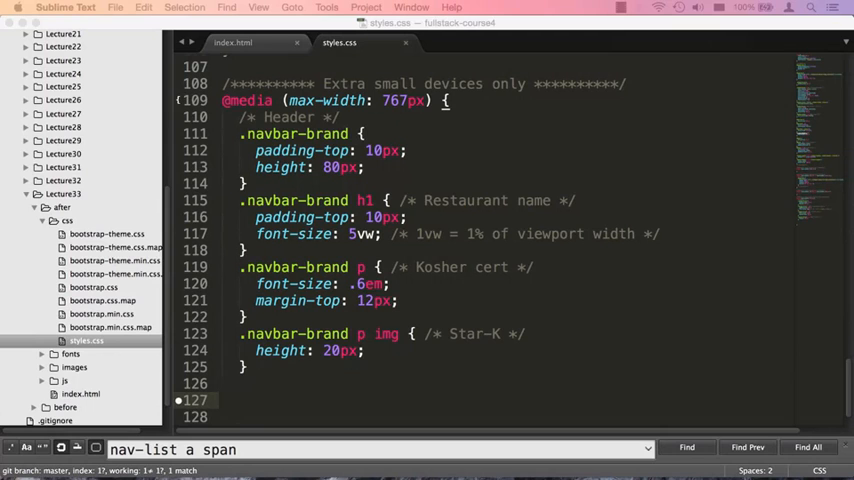
Step: Add #collapsable-nav a { font-size: 1.2em; } in the max-width 767px query and save
key("cmd+c")
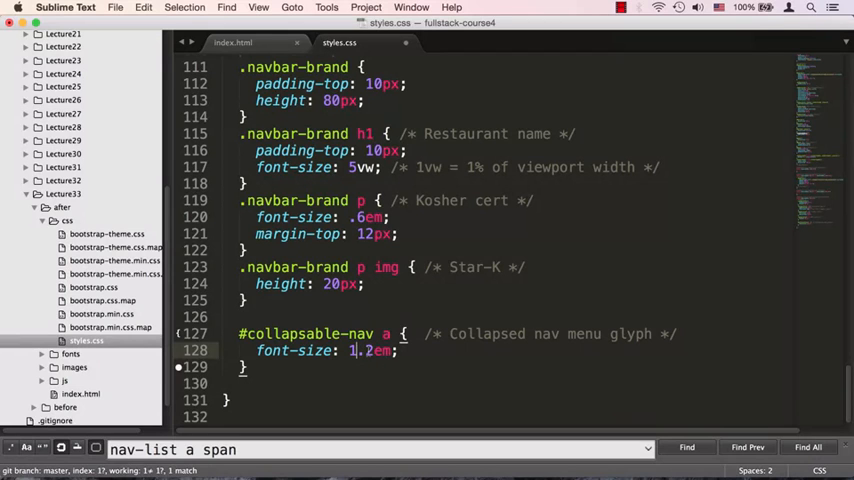
key("cmd+s")
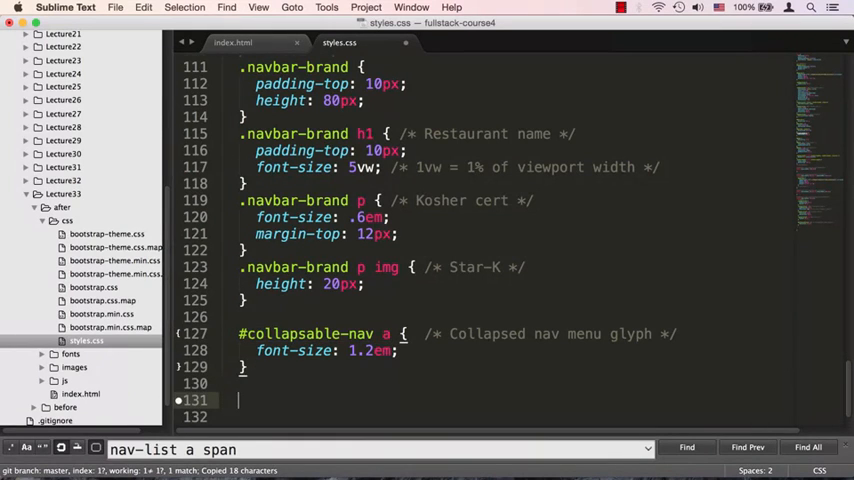
Step: Add #collapsable-nav a span { font-size: 1em; margin-right: 5px; } and save styles.css
type("#collapsable-nav a")
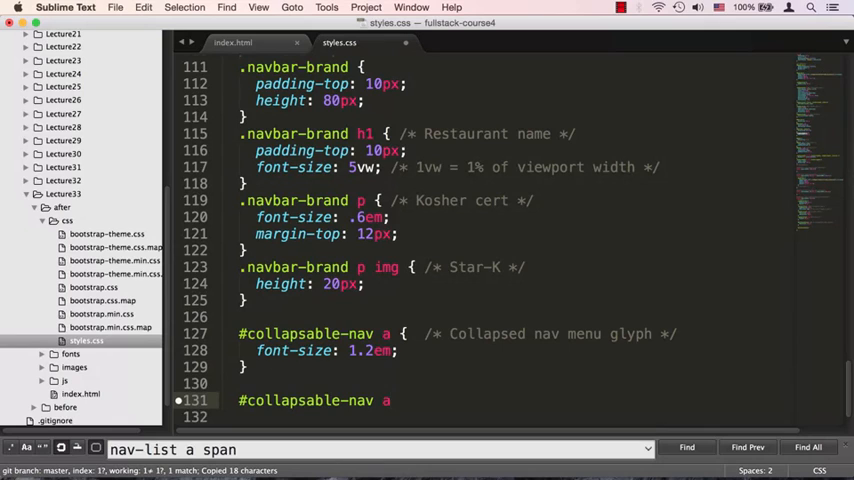
type("span")
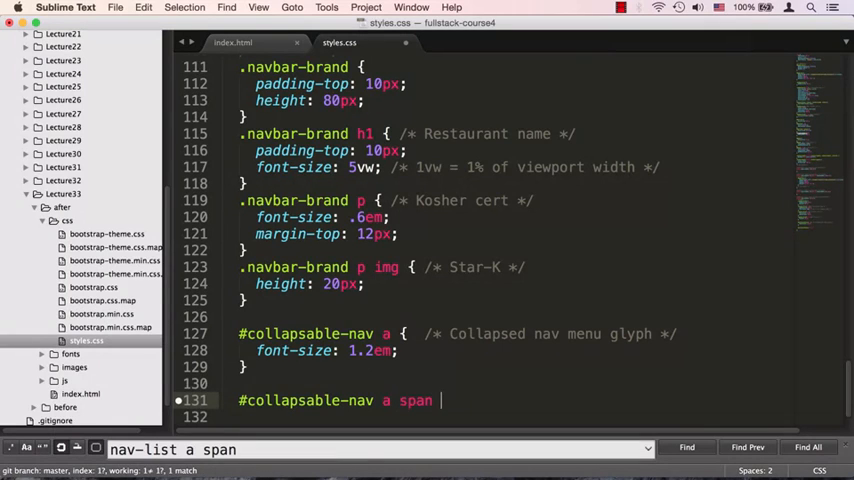
type("{")
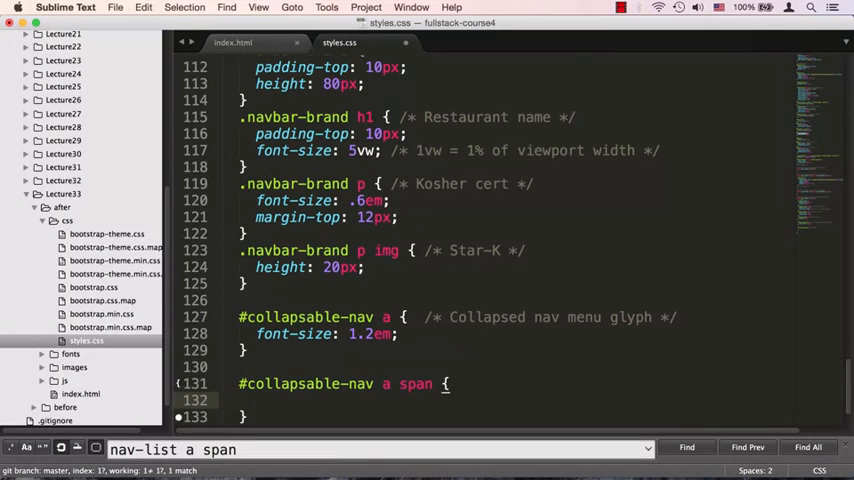
type("font-size: 1;")
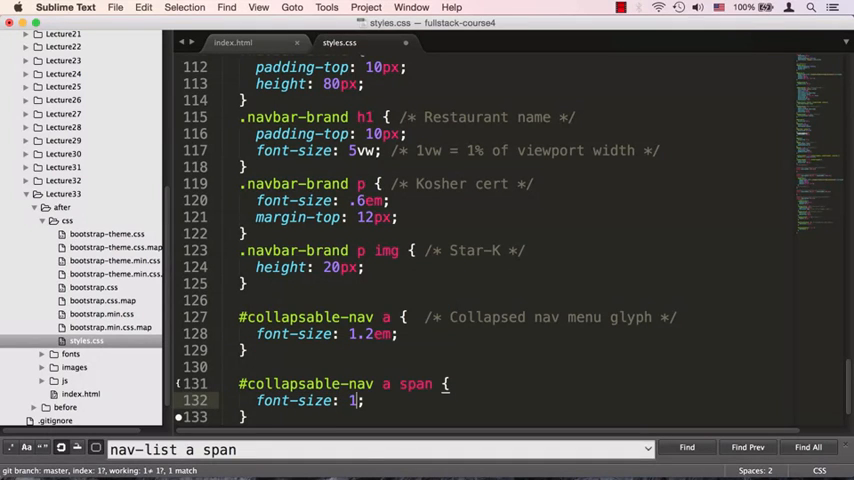
type("em")
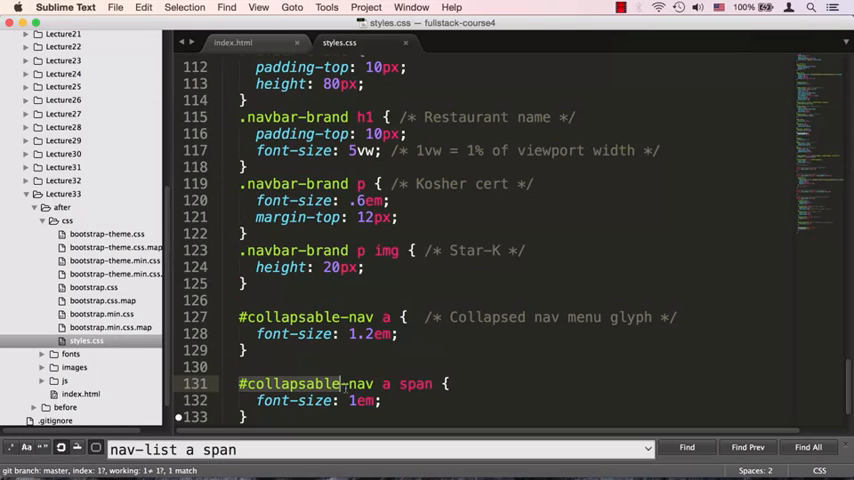
double_click(400, 384)
type("margin-right: 5")
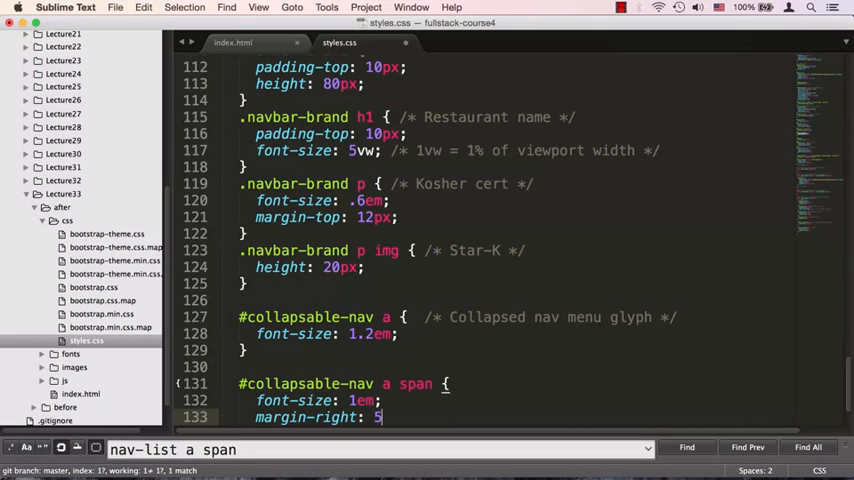
type("px;")
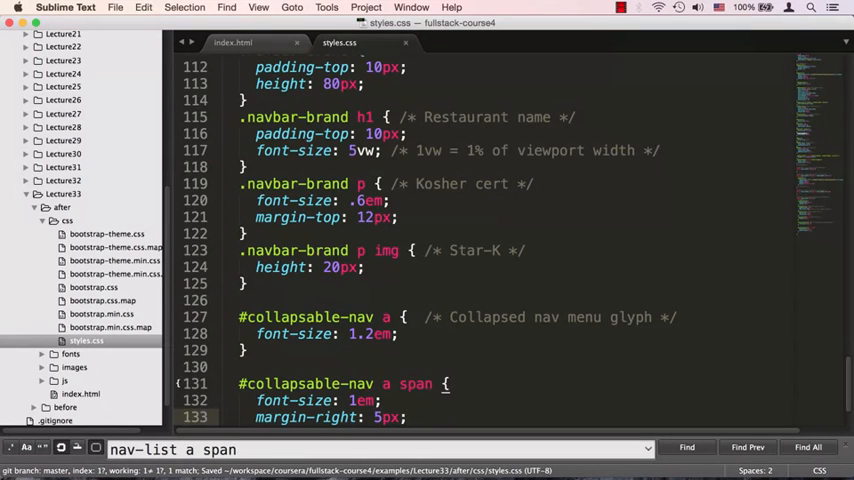